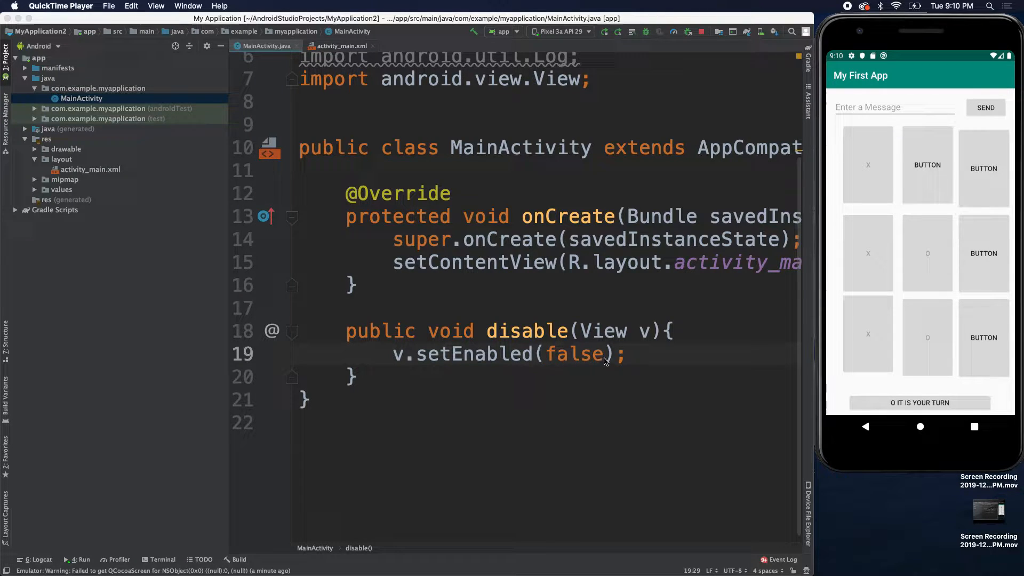
Step: Add Log.d("success", "But…") below setEnabled(false) in the disable method
{"action": "left_click", "coordinate": [633, 354]}
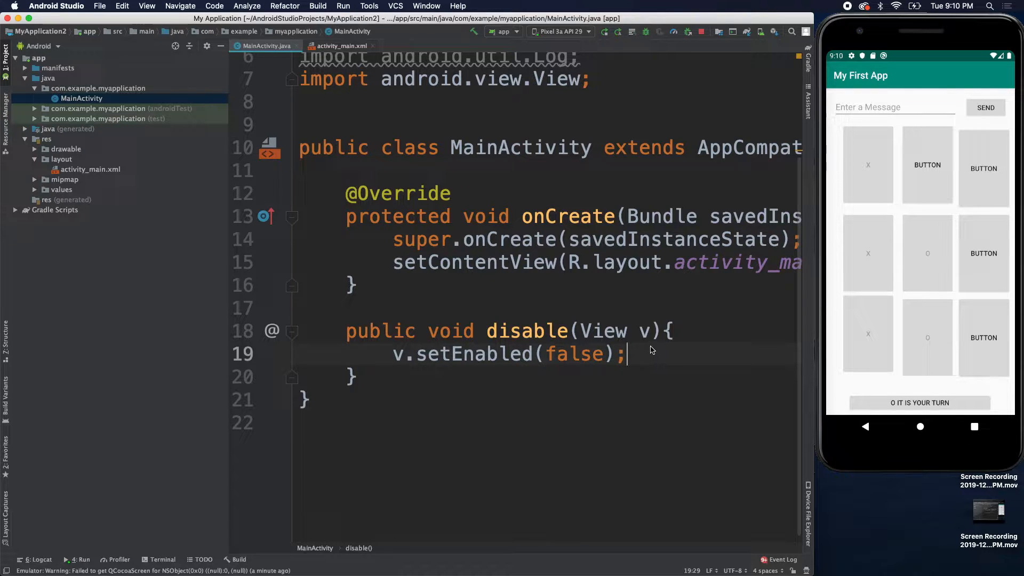
{"action": "type", "text": "Log"}
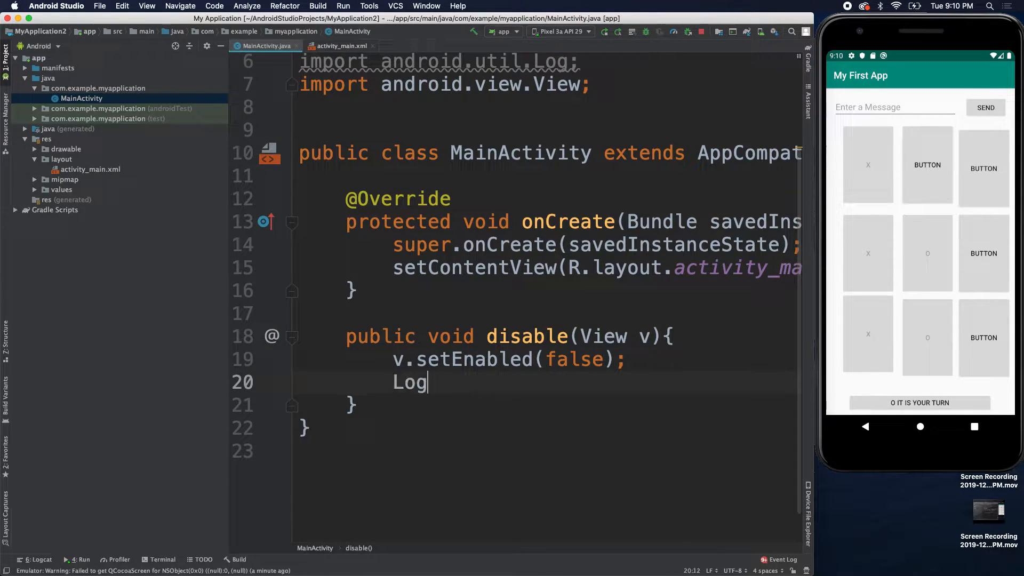
{"action": "type", "text": ".d();"}
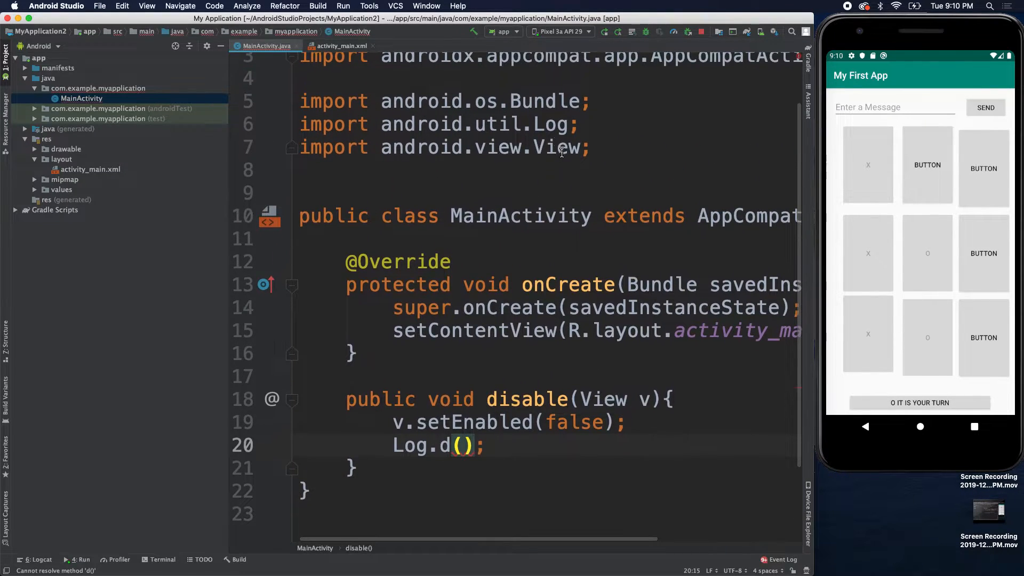
{"action": "left_click", "coordinate": [585, 124]}
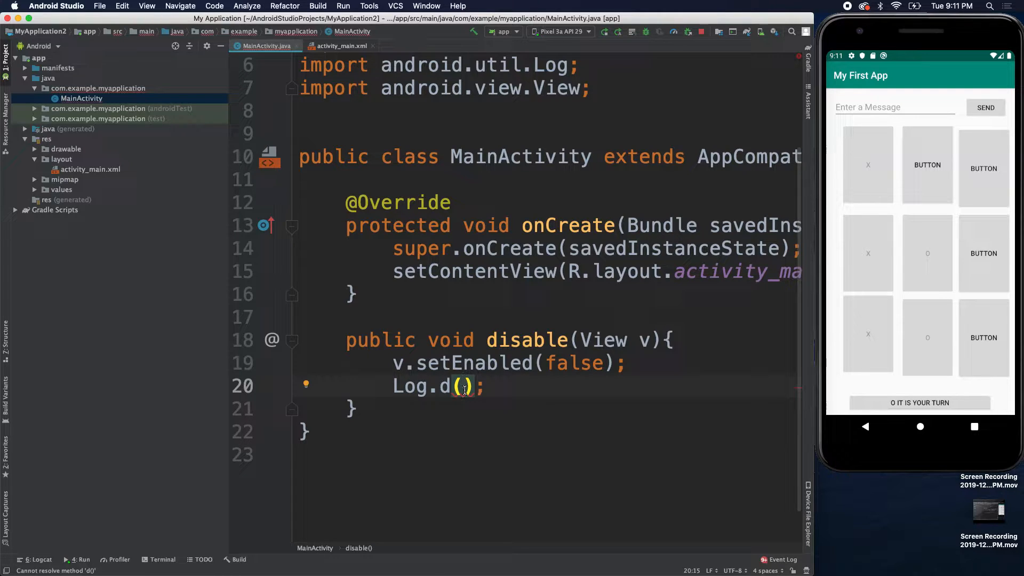
{"action": "type", "text": "\"\""}
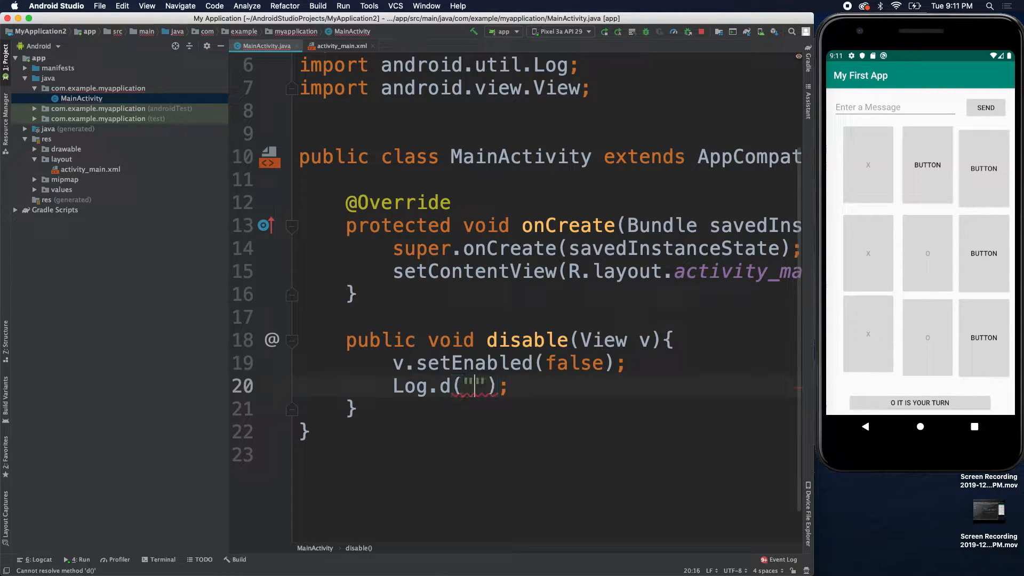
{"action": "type", "text": "success\","}
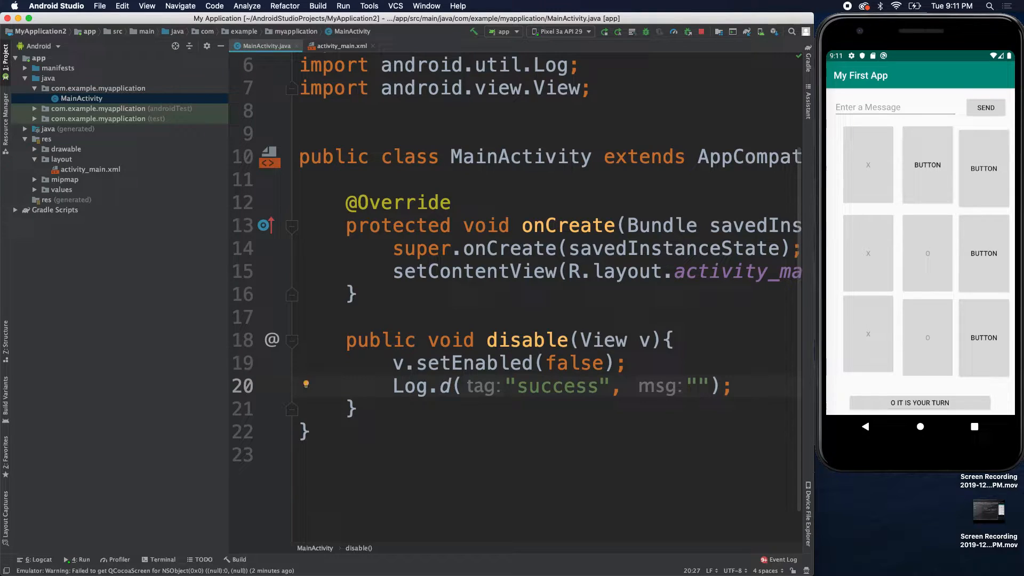
{"action": "type", "text": "Button Di"}
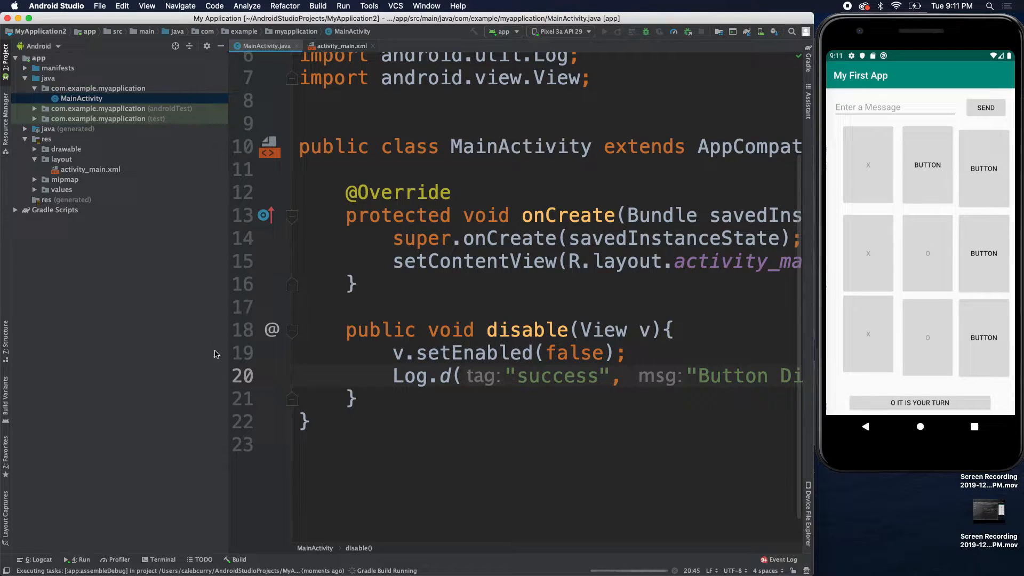
Step: Open the Logcat tool window, finding it through a Help search for 'log'
{"action": "left_click", "coordinate": [37, 559]}
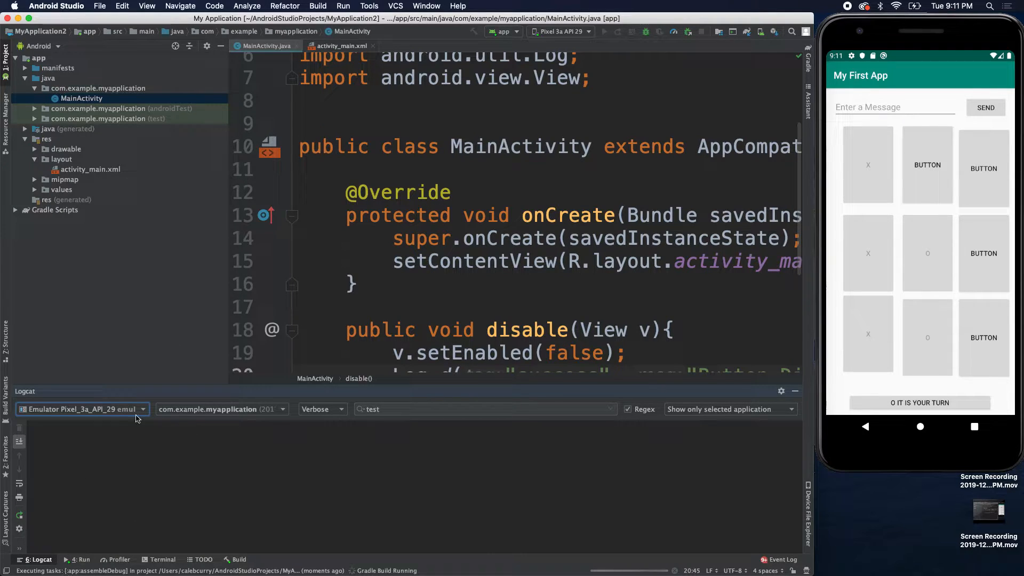
{"action": "left_click", "coordinate": [425, 6]}
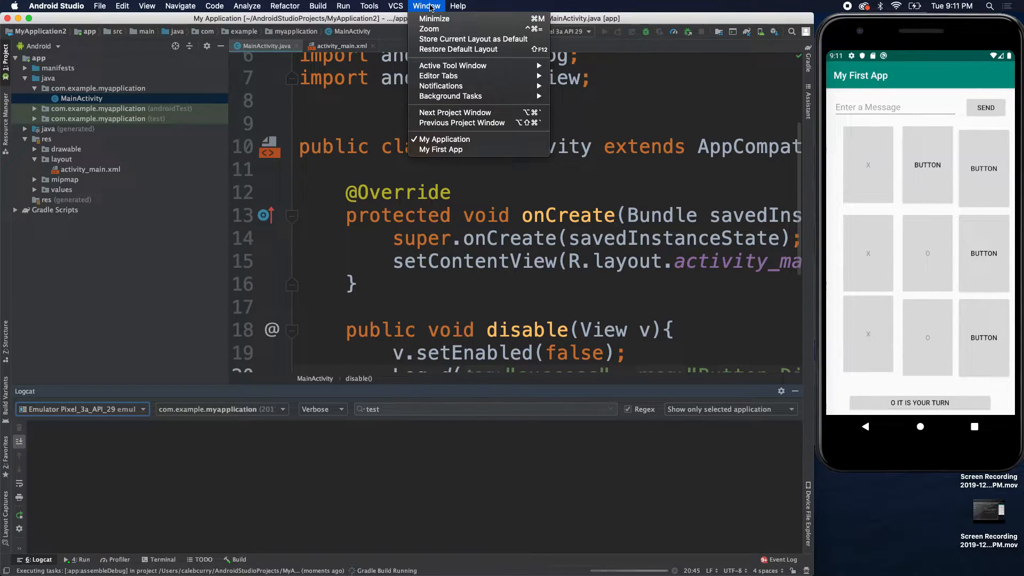
{"action": "left_click", "coordinate": [457, 6]}
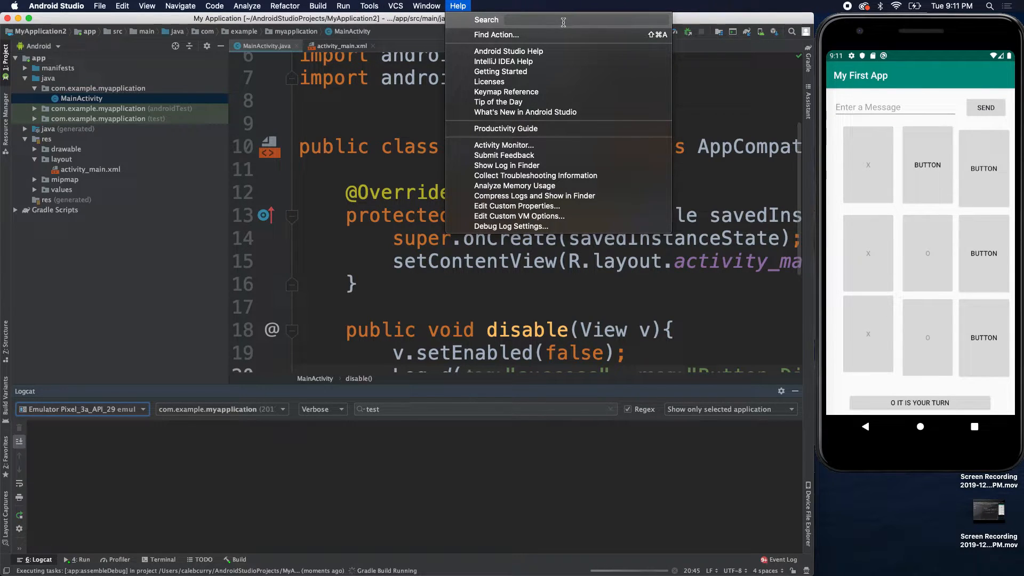
{"action": "type", "text": "log"}
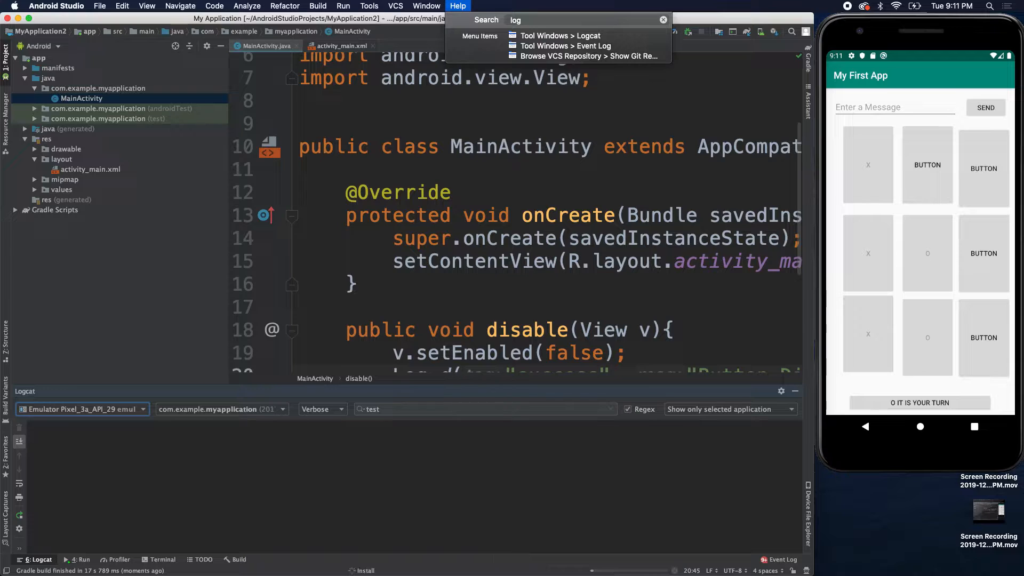
{"action": "left_click", "coordinate": [146, 5]}
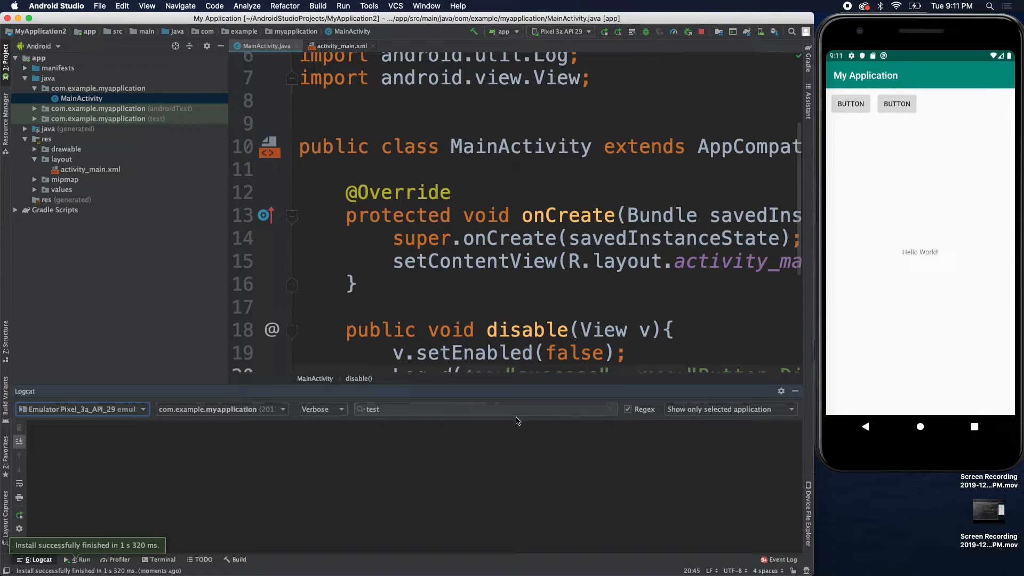
Step: Disable the first emulator button and set the Logcat filter to 'success'
{"action": "left_click", "coordinate": [485, 409]}
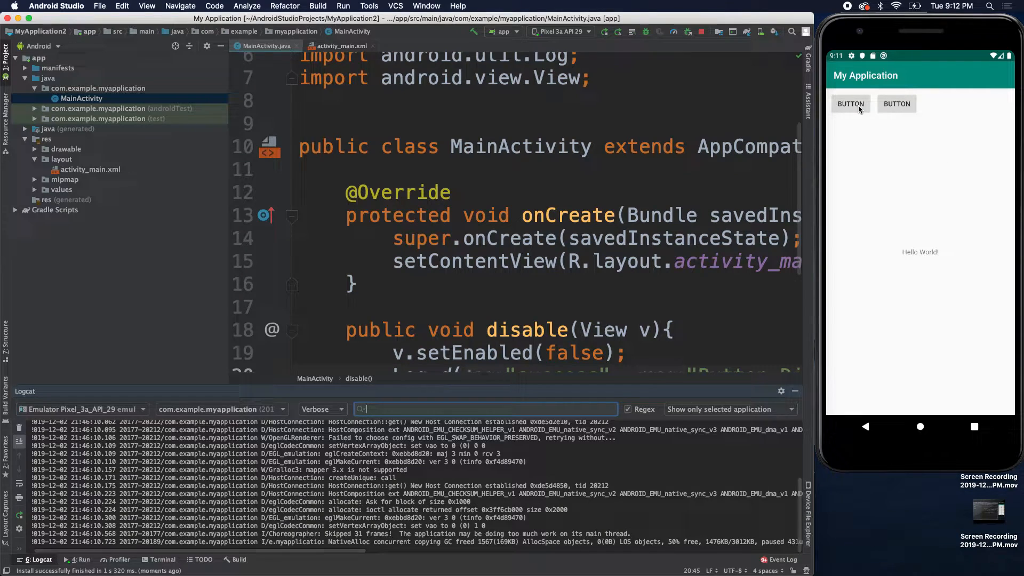
{"action": "left_click", "coordinate": [850, 103]}
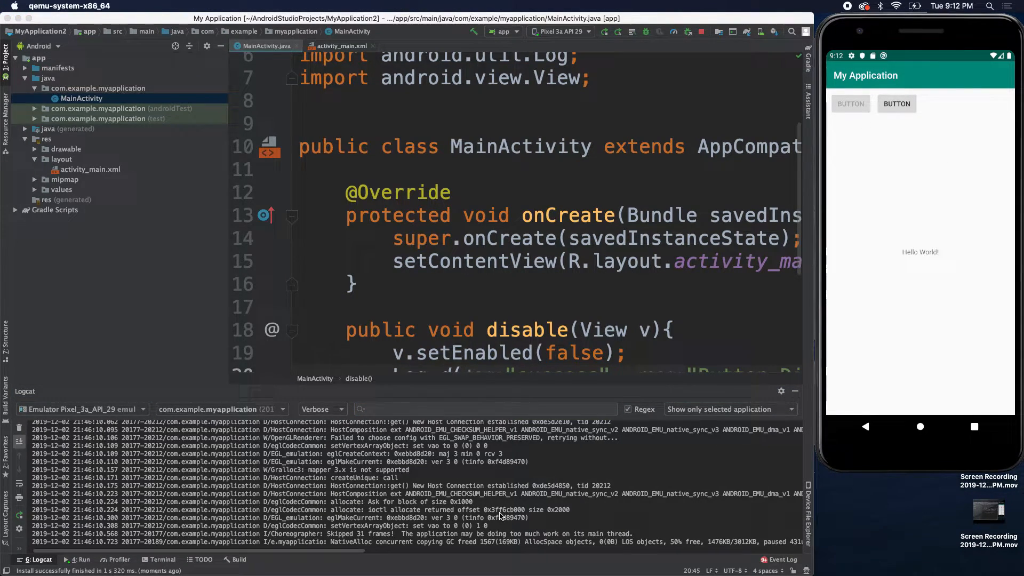
{"action": "left_click", "coordinate": [483, 409]}
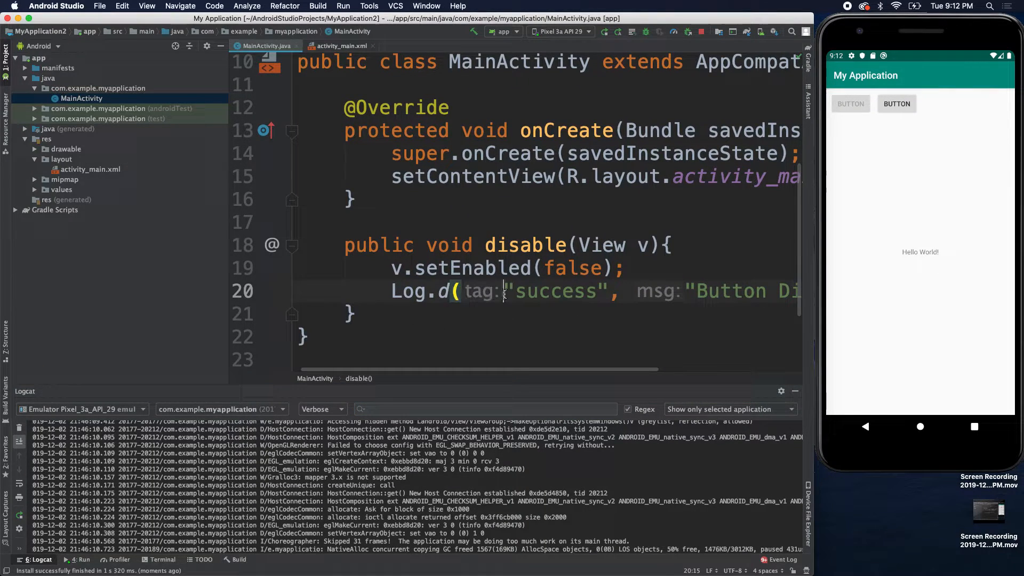
{"action": "left_click", "coordinate": [483, 409]}
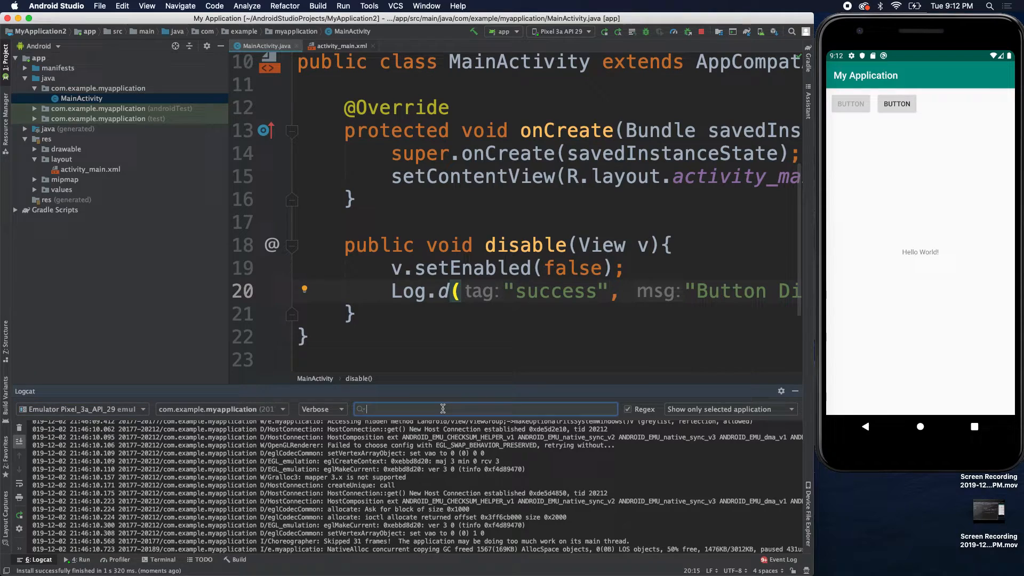
{"action": "type", "text": "success"}
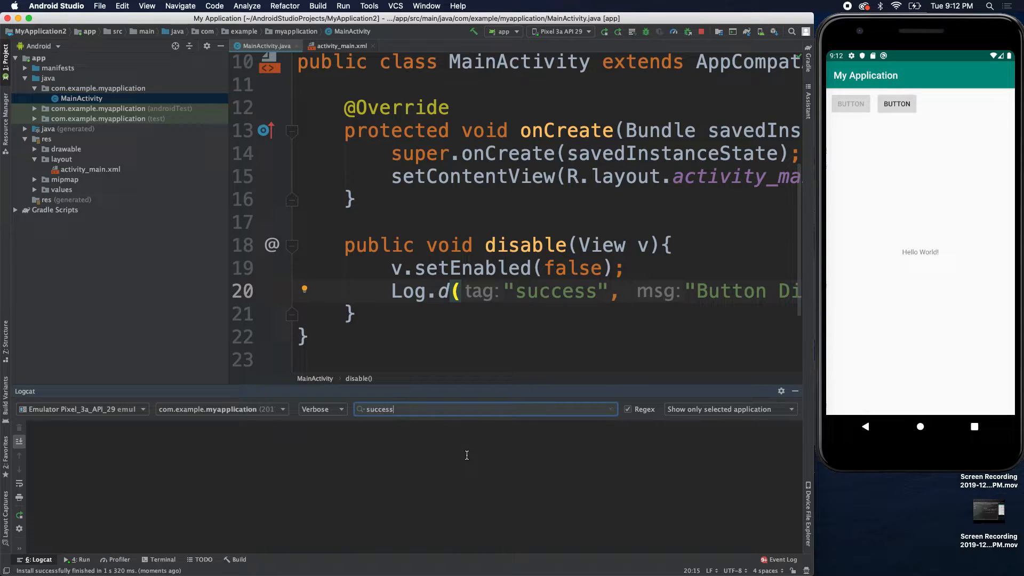
{"action": "mouse_move", "coordinate": [471, 447]}
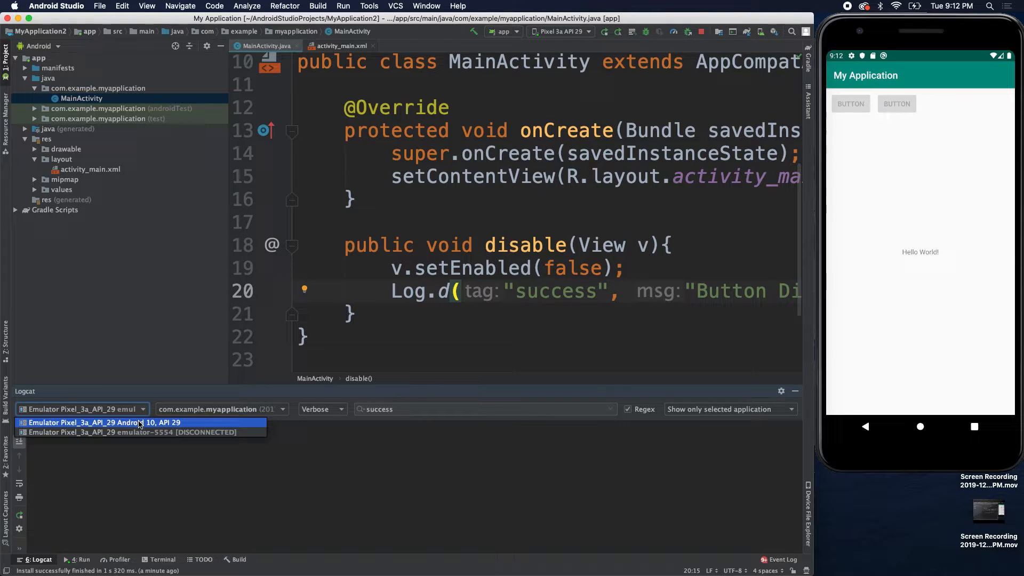
{"action": "left_click", "coordinate": [100, 422]}
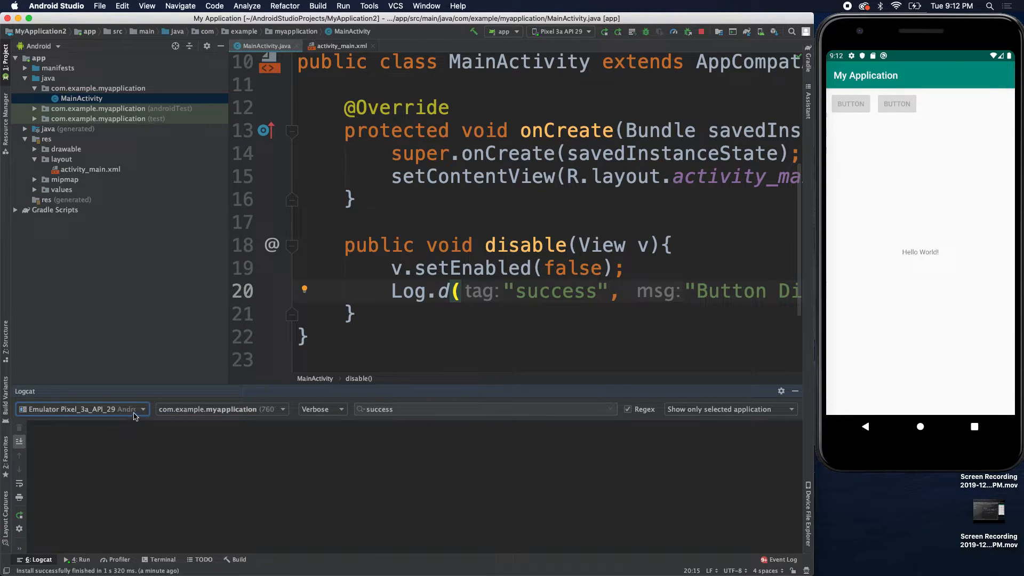
{"action": "left_click", "coordinate": [82, 409]}
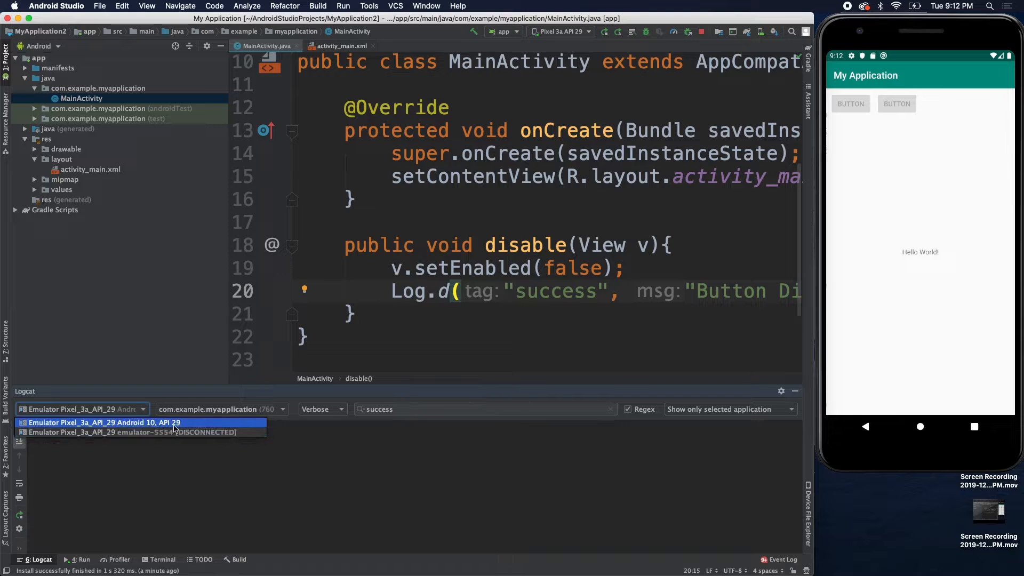
{"action": "left_click", "coordinate": [102, 423]}
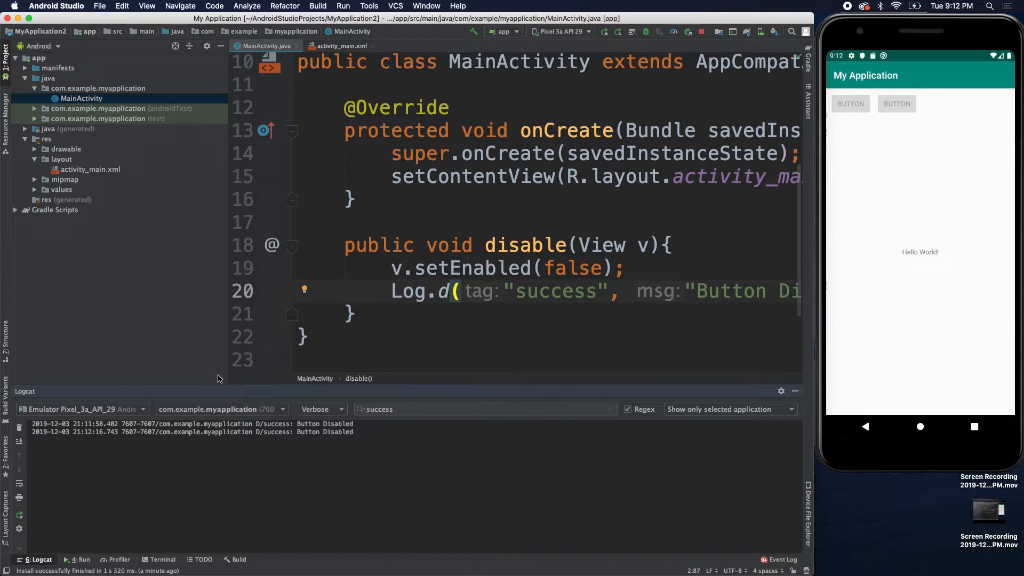
{"action": "left_click", "coordinate": [81, 409]}
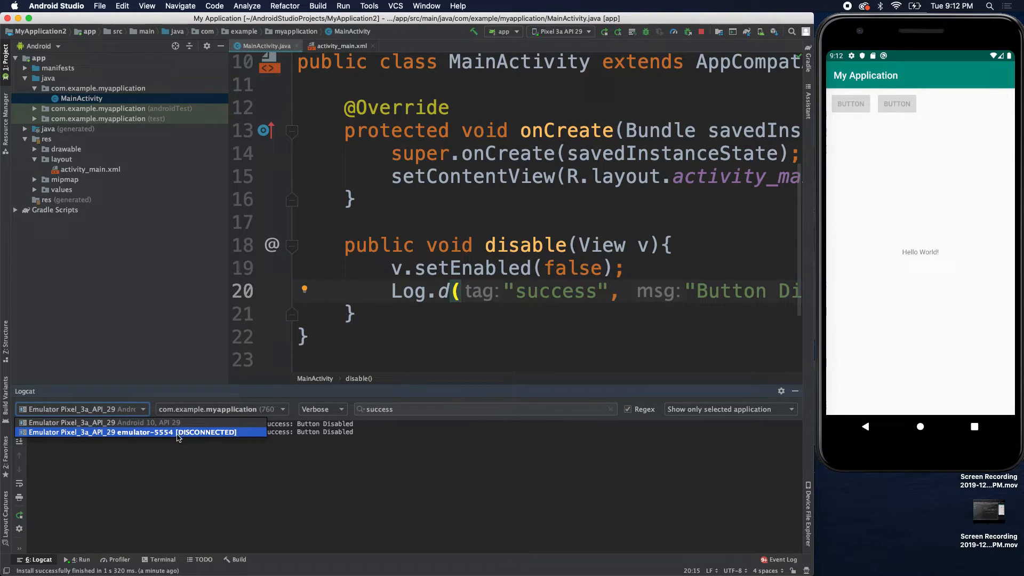
{"action": "left_click", "coordinate": [561, 32]}
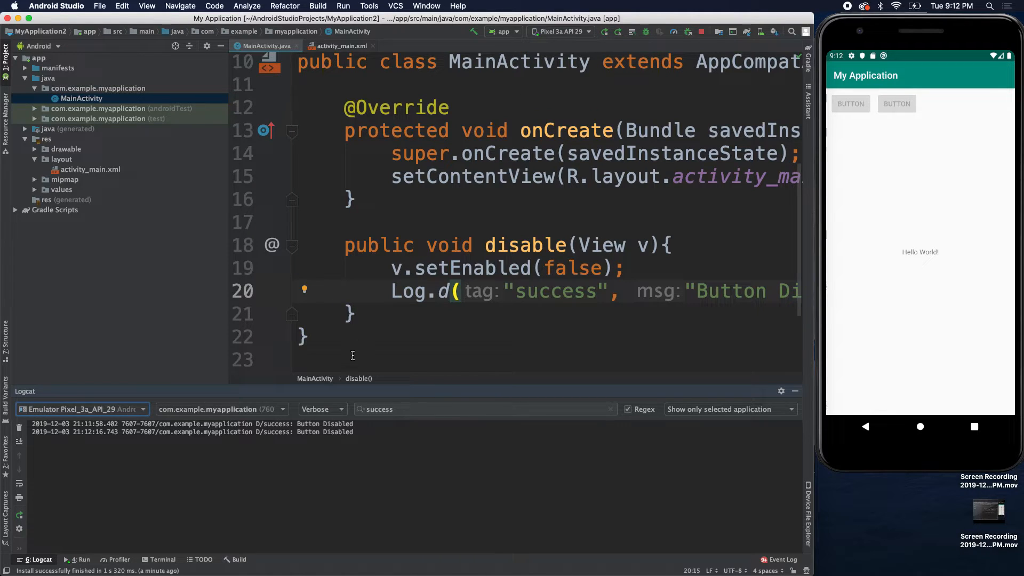
{"action": "left_click", "coordinate": [457, 409]}
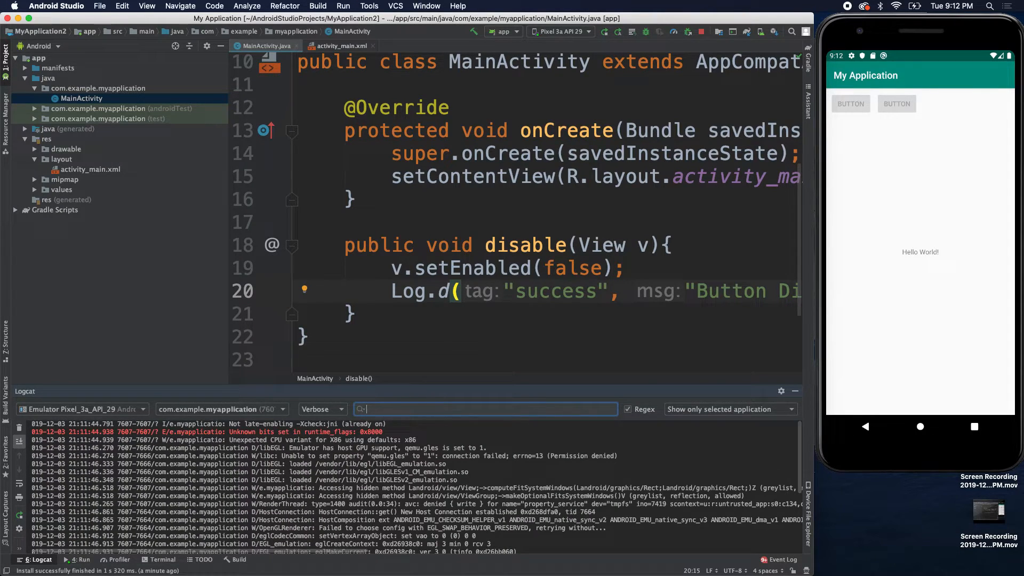
Step: Refilter Logcat by 'success' and add Log.d("fail", "it's not working") to onCreate
{"action": "type", "text": "success"}
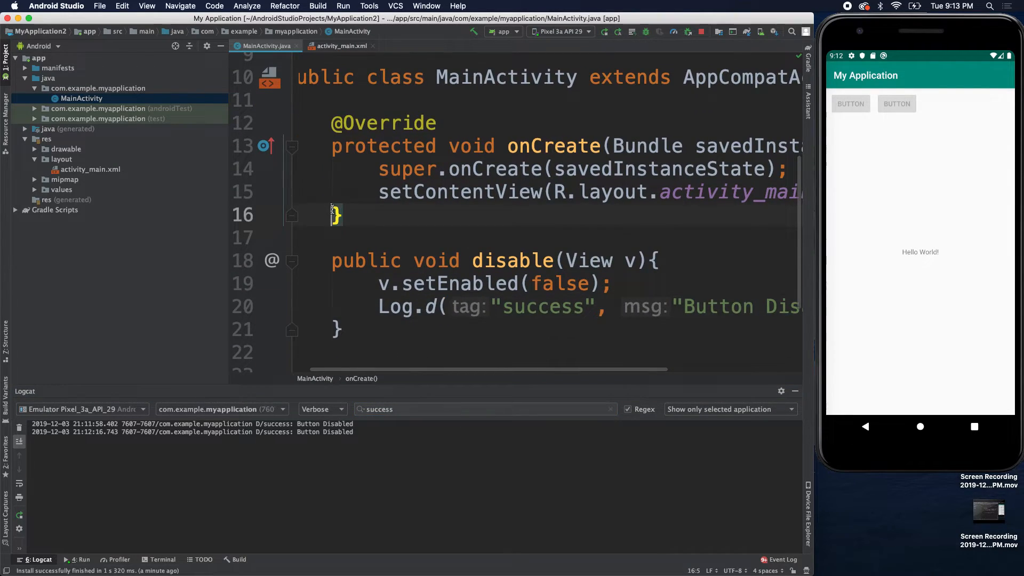
{"action": "type", "text": "Log."}
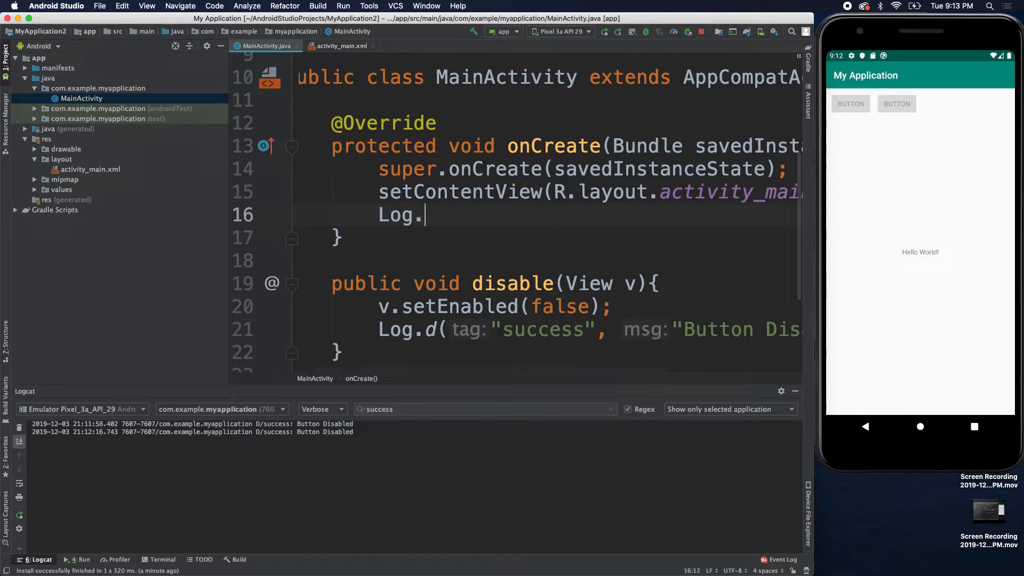
{"action": "type", "text": "d(\"fail\")"}
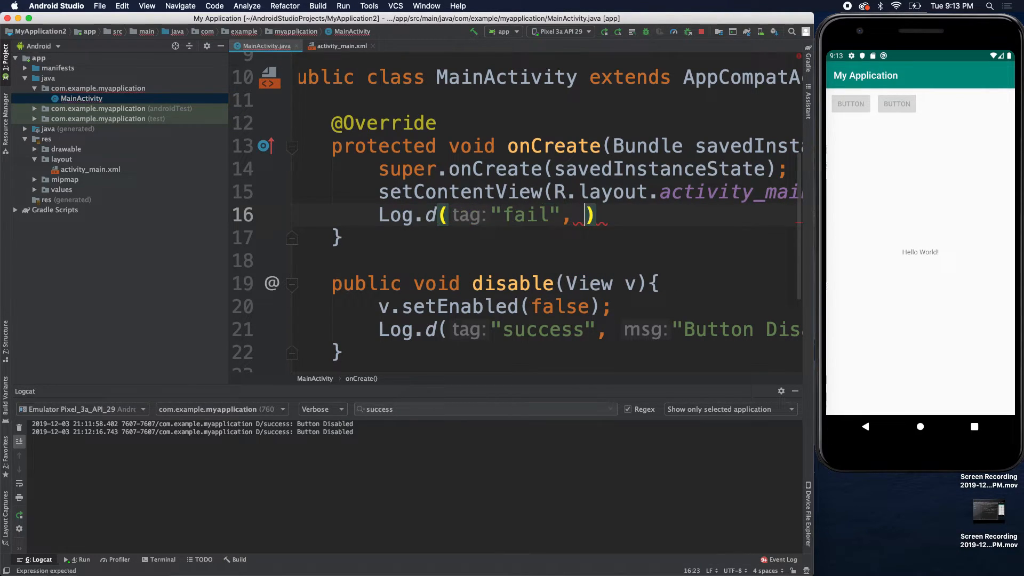
{"action": "type", "text": "it\""}
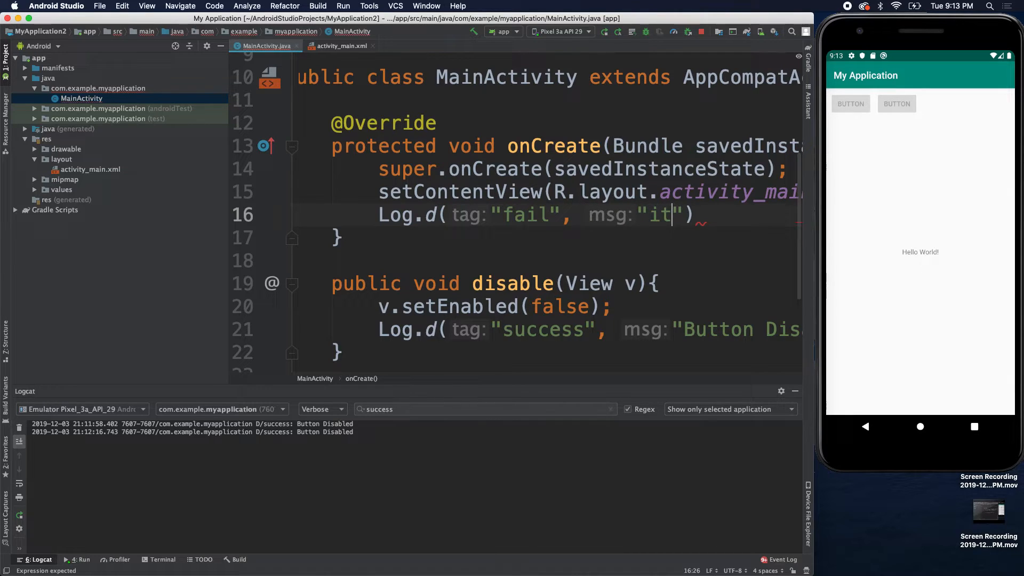
{"action": "type", "text": "'s not working"}
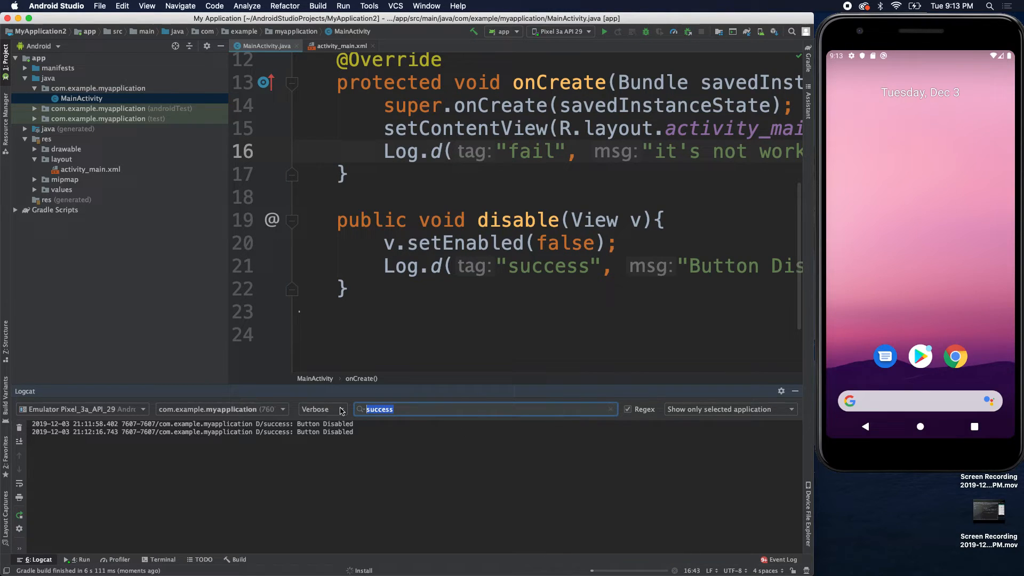
Step: Set the Logcat filter to 'fail' to show the "it's not working" entry
{"action": "type", "text": "fail"}
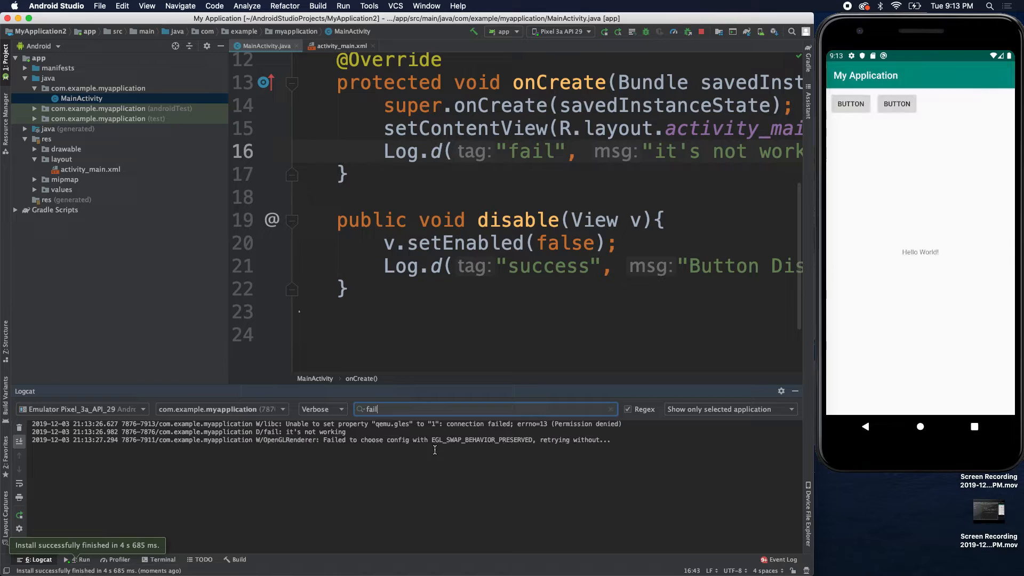
{"action": "double_click", "coordinate": [317, 432]}
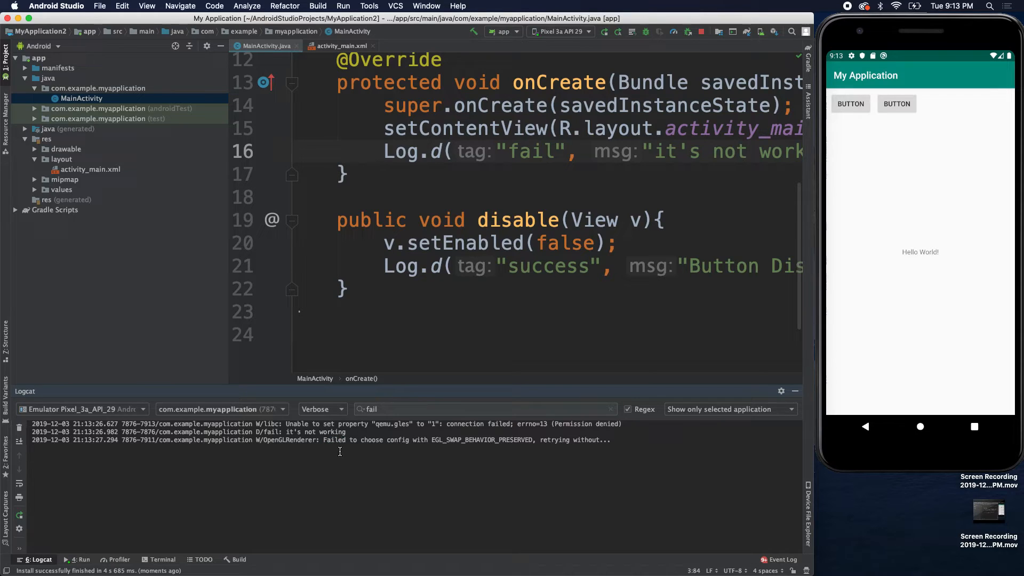
{"action": "double_click", "coordinate": [498, 424]}
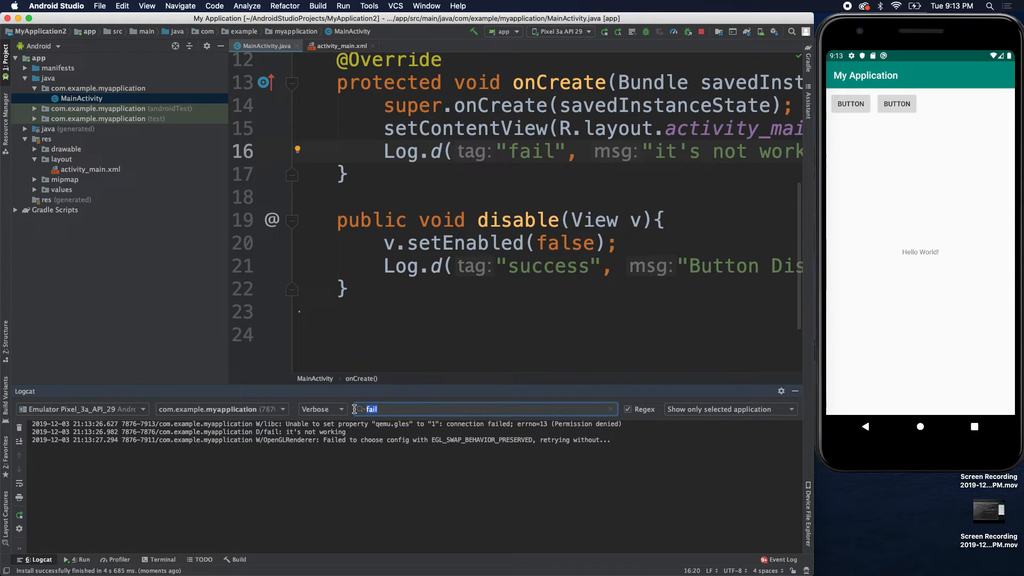
Step: Filter Logcat by 'success' and disable both emulator buttons, logging two Button Disabled entries
{"action": "type", "text": "success"}
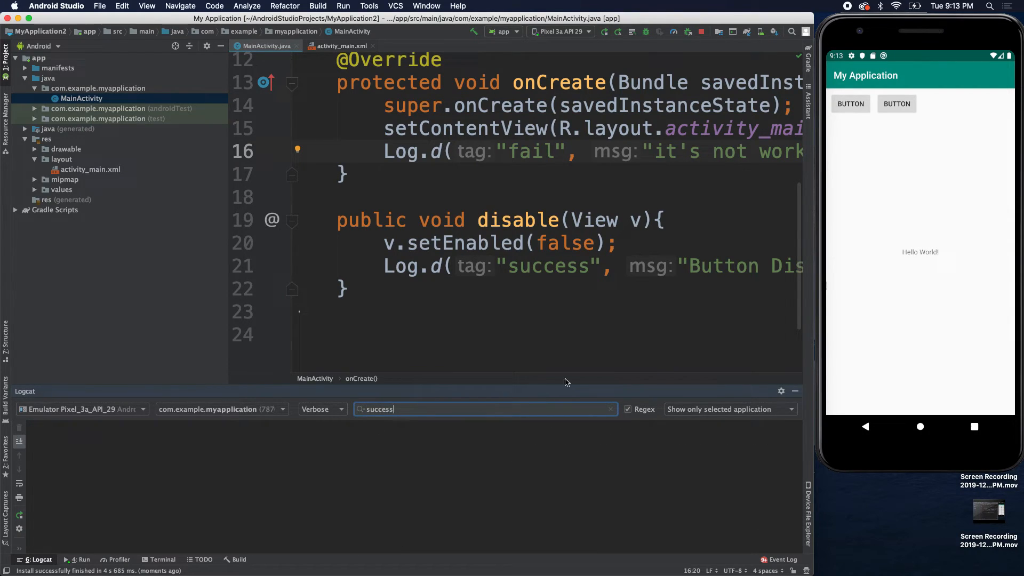
{"action": "left_click", "coordinate": [896, 103]}
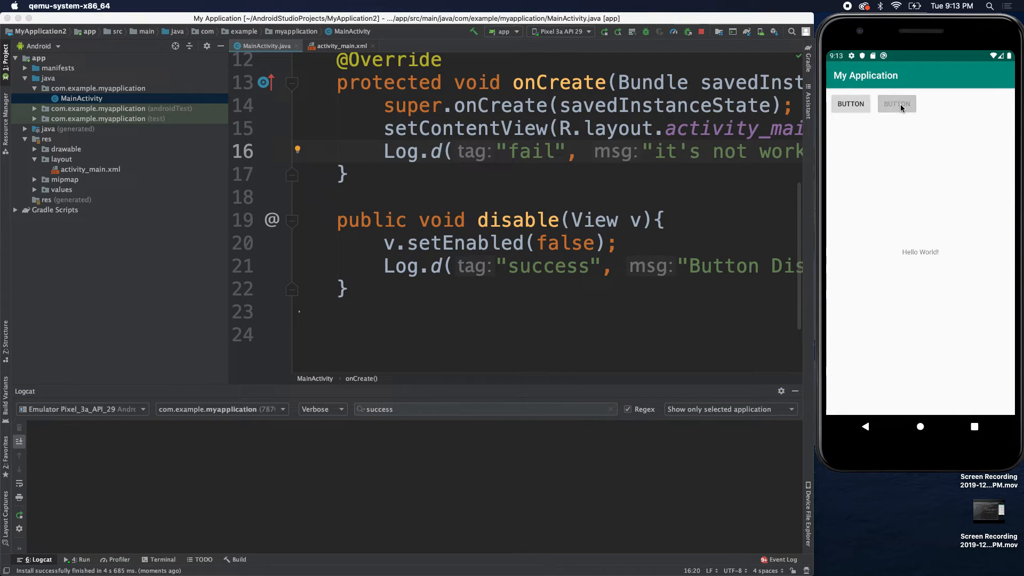
{"action": "left_click", "coordinate": [849, 103]}
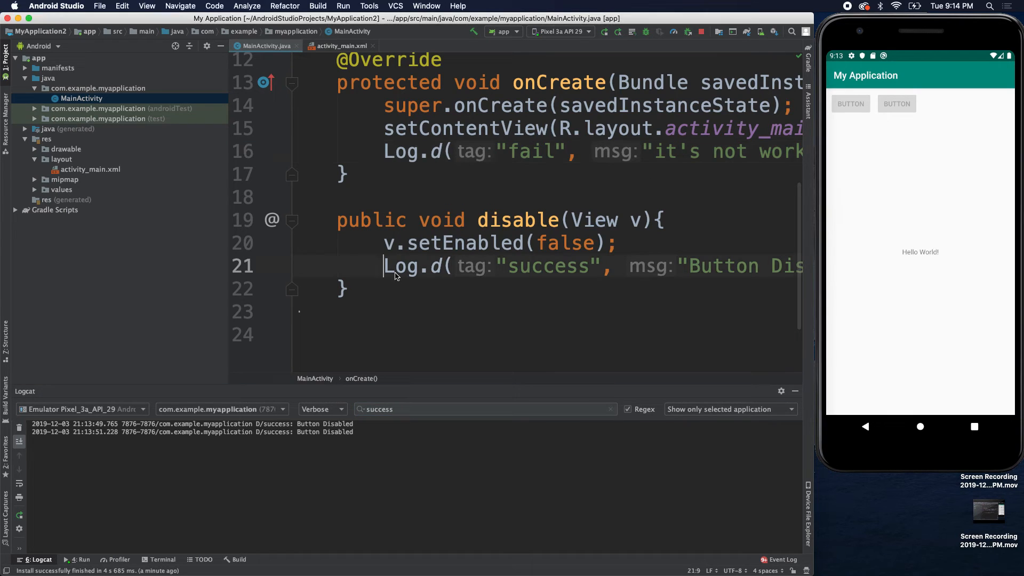
{"action": "double_click", "coordinate": [411, 265]}
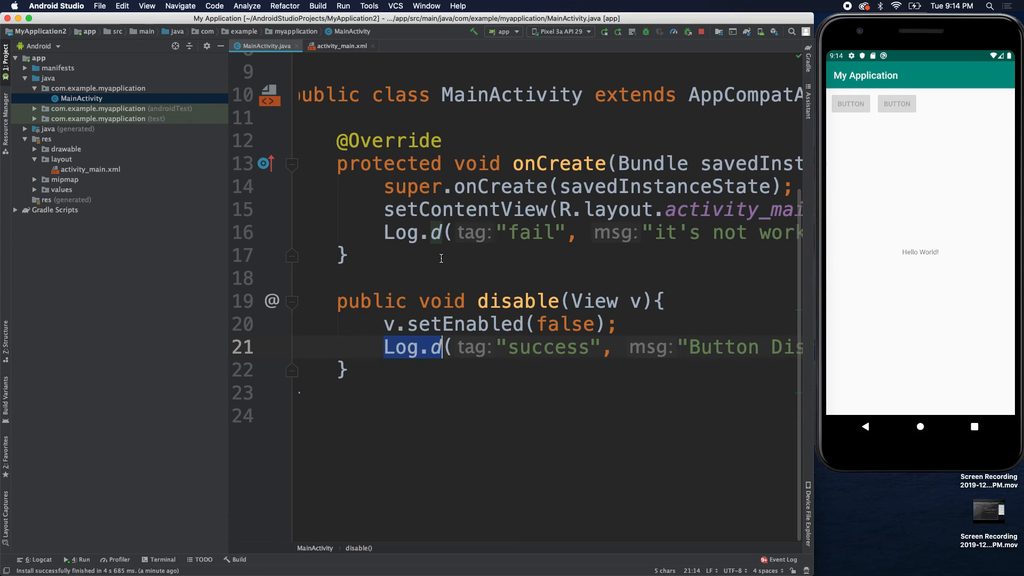
{"action": "mouse_move", "coordinate": [529, 232]}
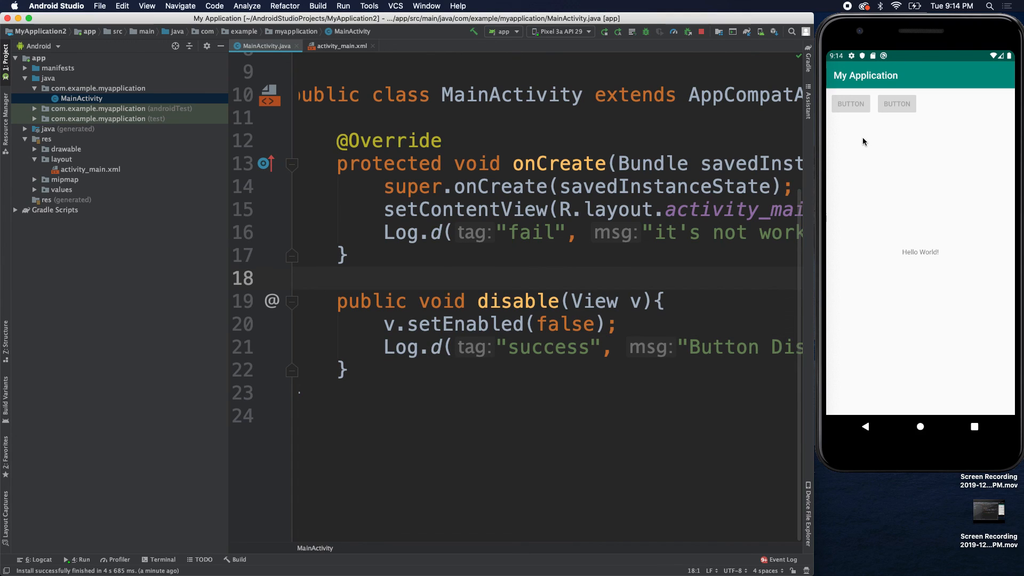
{"action": "mouse_move", "coordinate": [849, 33]}
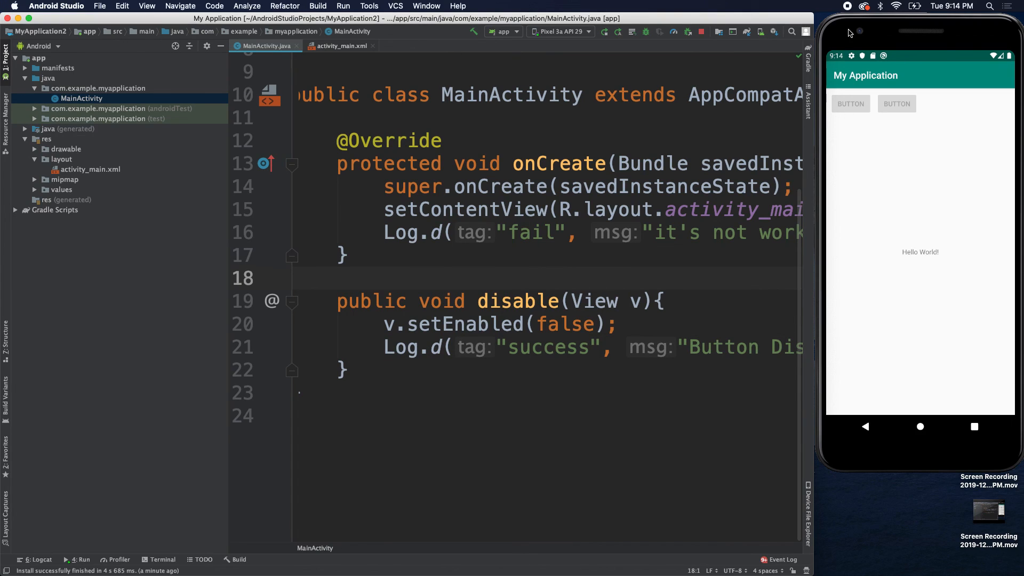